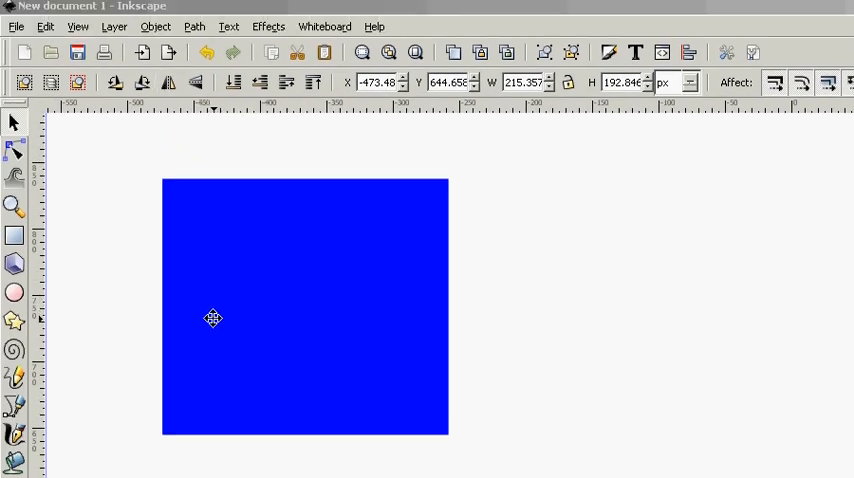
pyautogui.moveTo(219, 321)
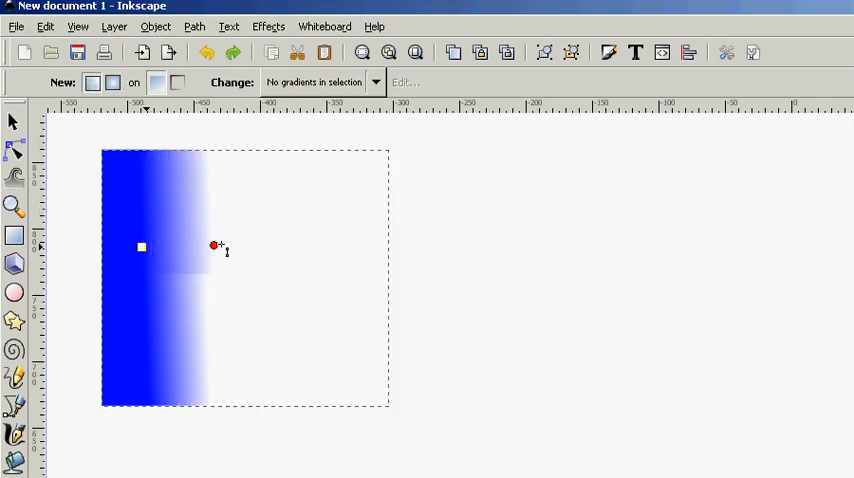
# Drag the blue gradient's end handle to the square's right edge.
pyautogui.moveTo(213, 246); pyautogui.dragTo(389, 244)
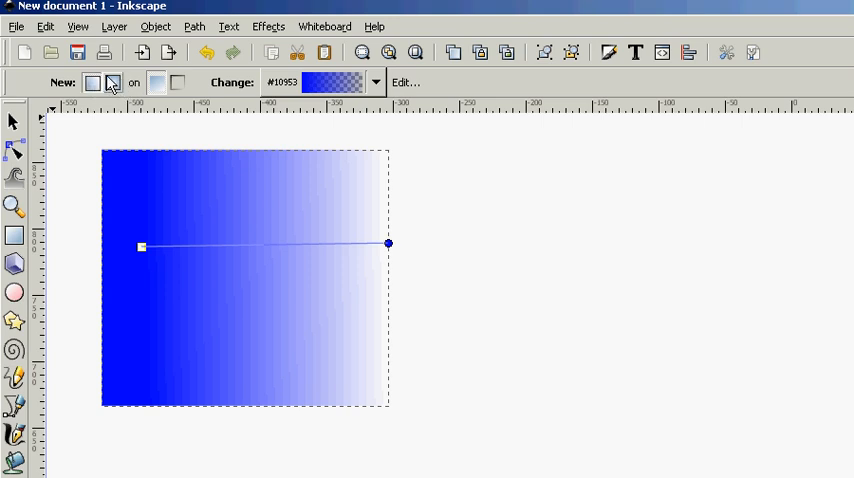
pyautogui.moveTo(163, 82)
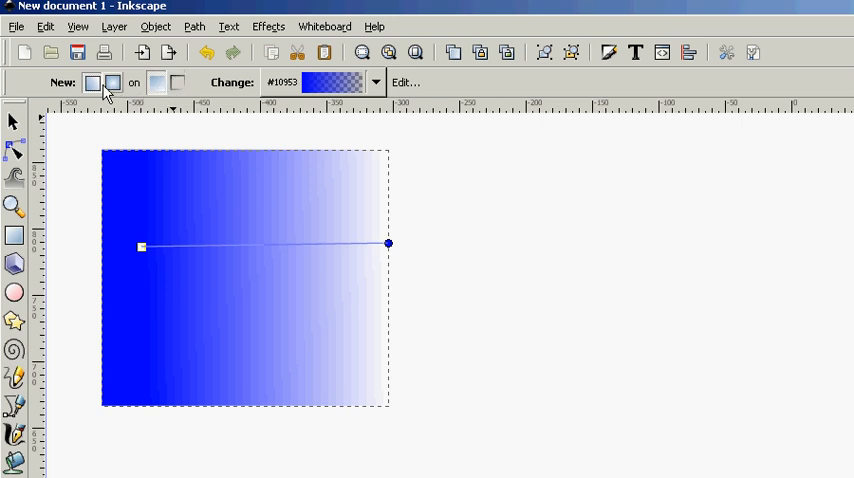
pyautogui.moveTo(113, 83)
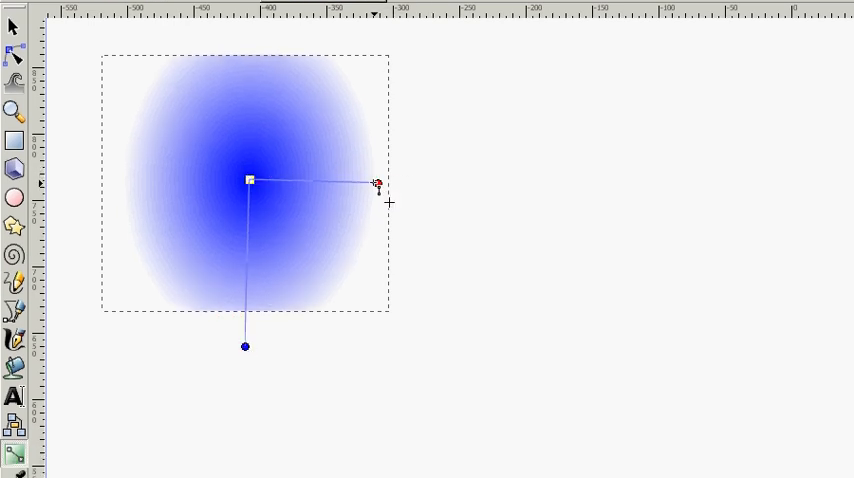
# Adjust the radial gradient's horizontal and vertical radius handles into a circular blue glow.
pyautogui.moveTo(378, 184); pyautogui.dragTo(412, 184)
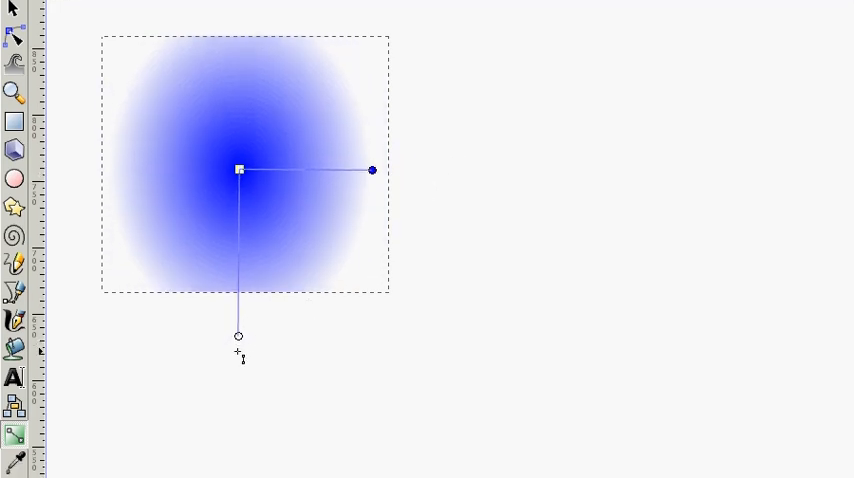
pyautogui.moveTo(238, 336); pyautogui.dragTo(234, 291)
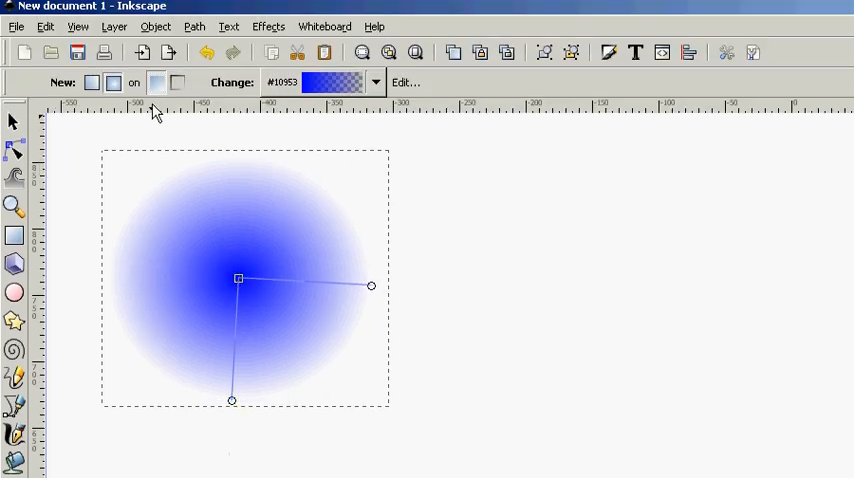
# Recolour gradient stops to yellow and orange, move the centre, and add a middle stop.
pyautogui.click(403, 82)
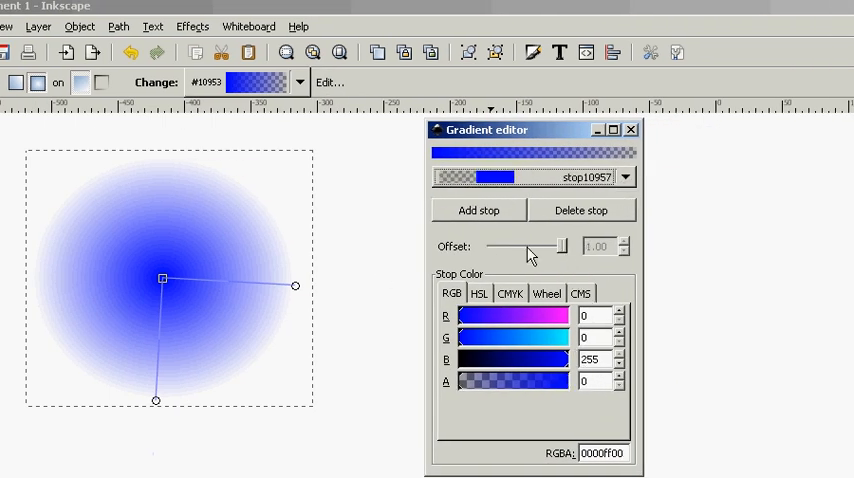
pyautogui.click(546, 293)
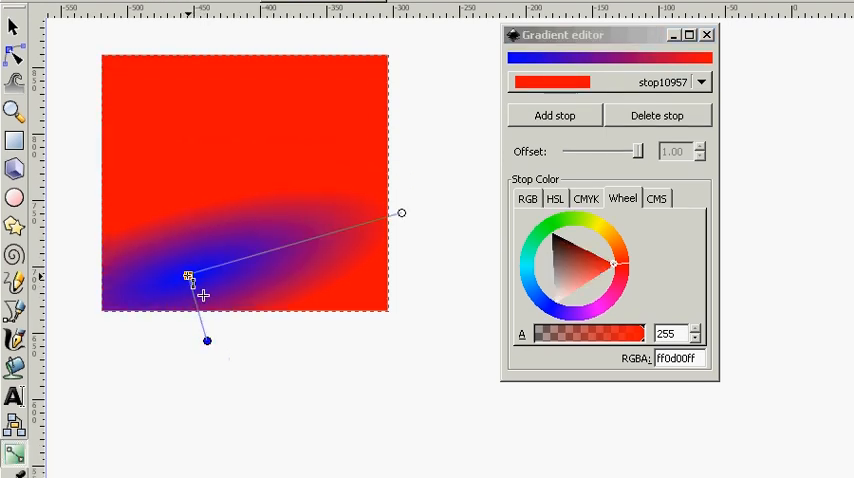
pyautogui.moveTo(188, 275); pyautogui.dragTo(188, 147)
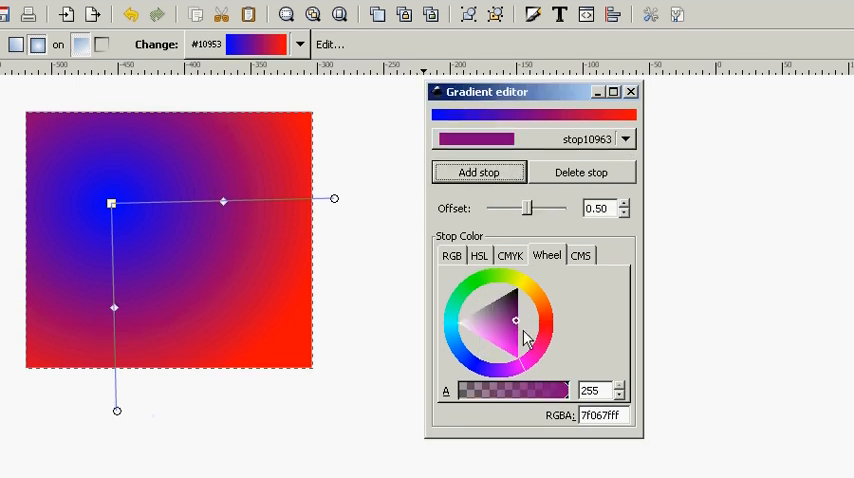
pyautogui.click(485, 308)
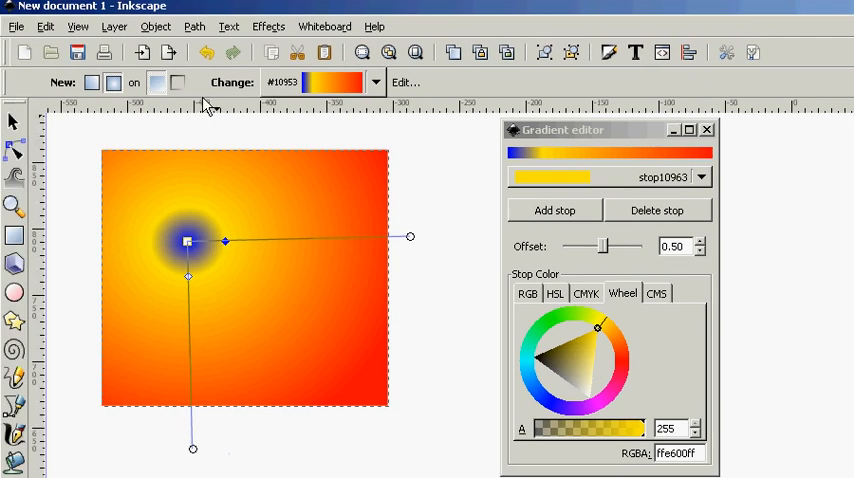
# Switch to the Selector tool to view the square without gradient handles.
pyautogui.click(14, 120)
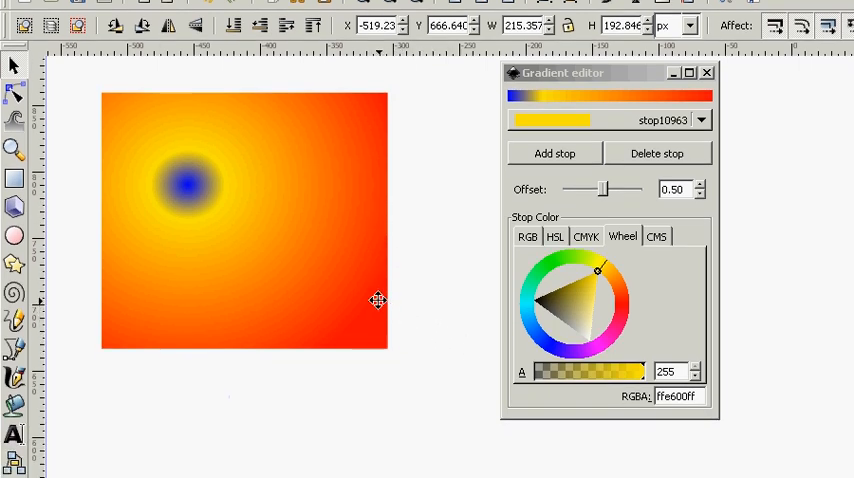
pyautogui.moveTo(210, 226)
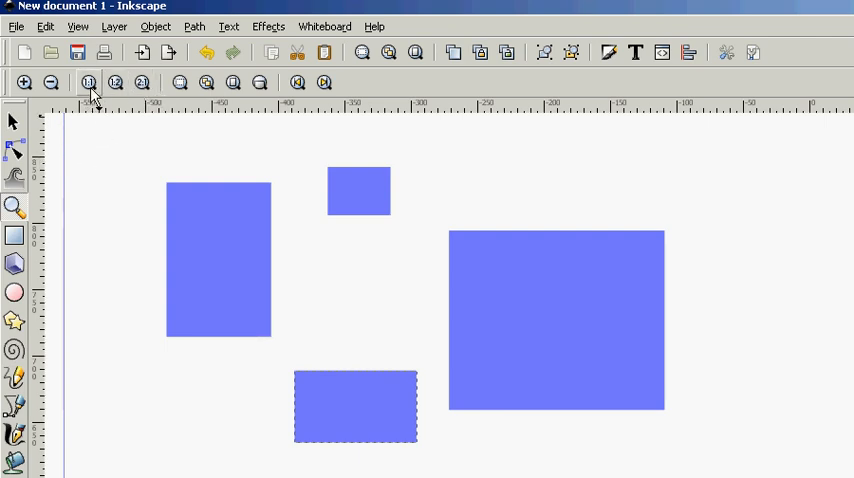
pyautogui.moveTo(143, 83)
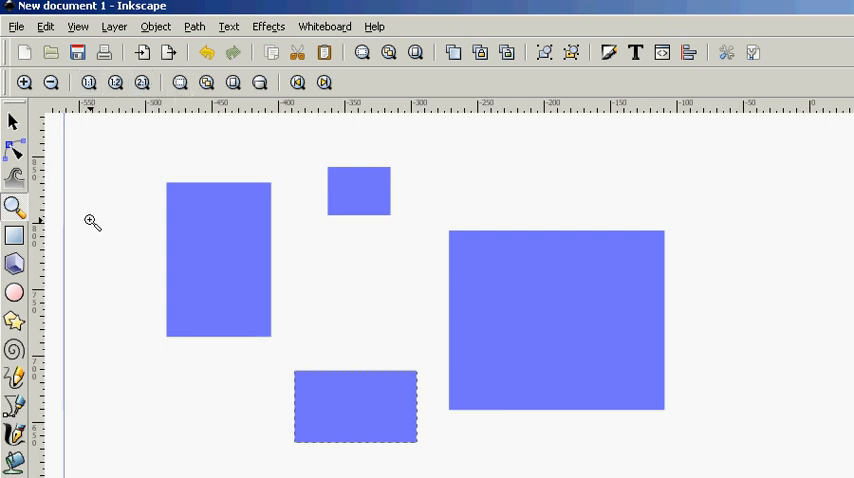
pyautogui.moveTo(127, 352)
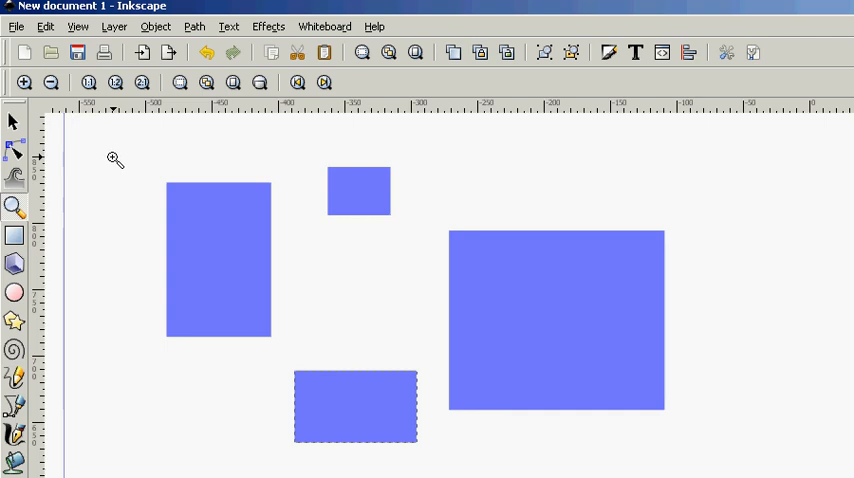
pyautogui.moveTo(197, 218)
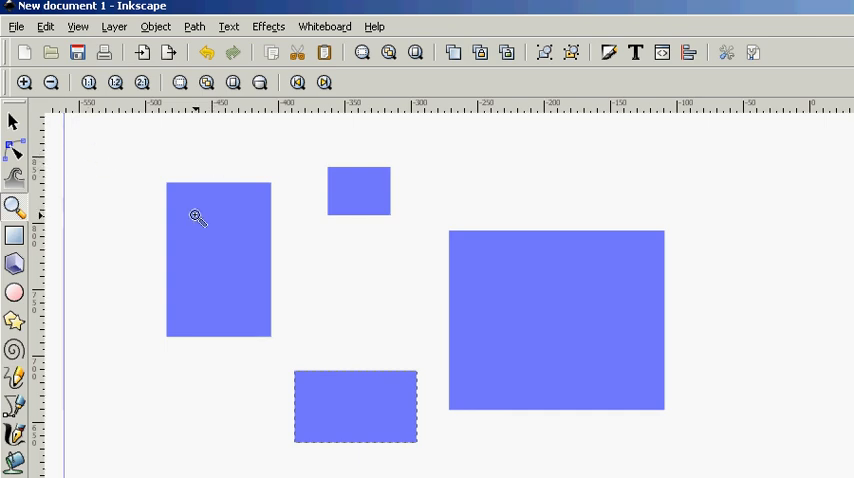
pyautogui.moveTo(153, 161)
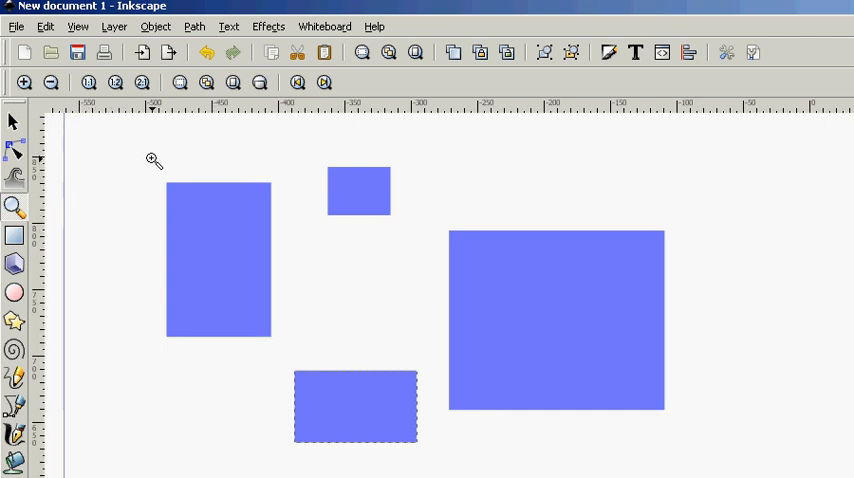
pyautogui.moveTo(162, 182)
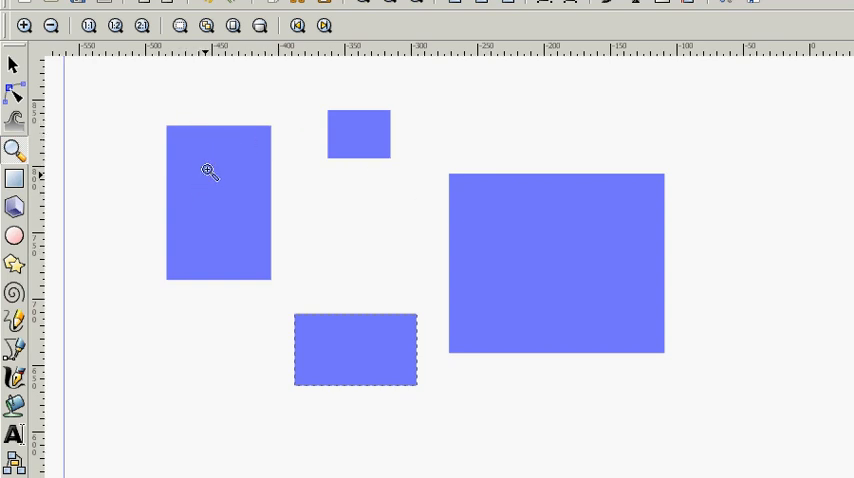
pyautogui.moveTo(522, 266)
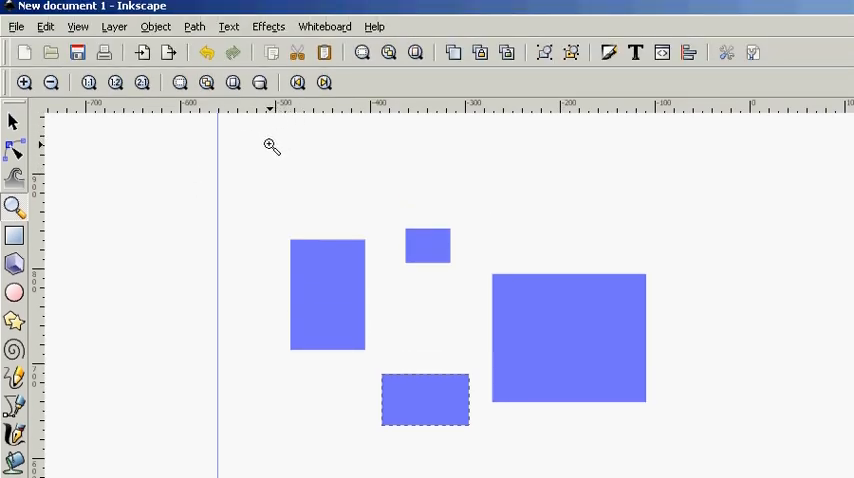
pyautogui.moveTo(260, 205)
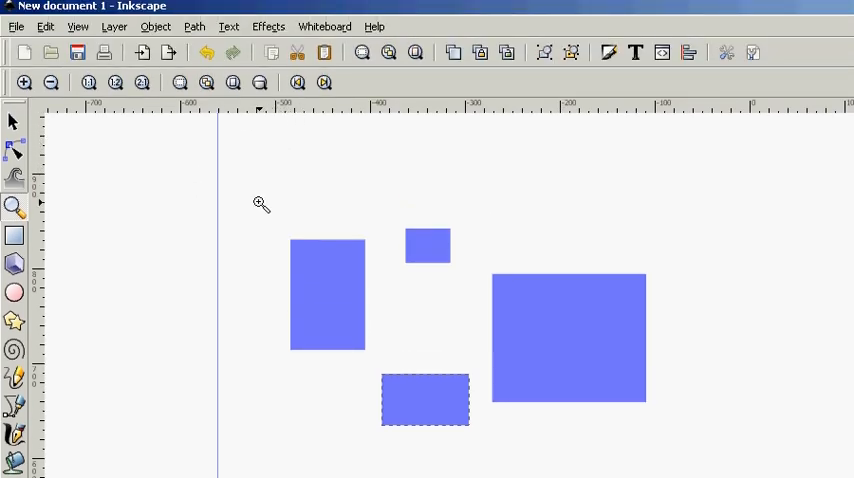
pyautogui.moveTo(312, 260)
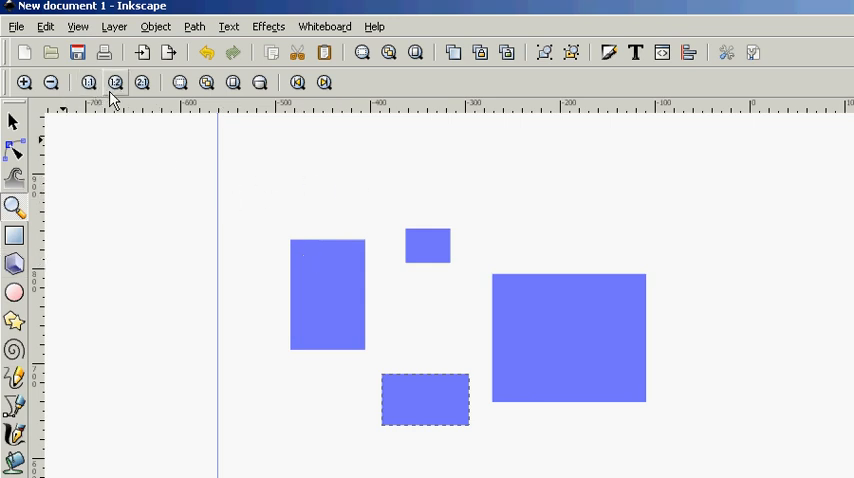
# Zoom the view to a 1:2 ratio showing the four blue rectangles.
pyautogui.click(114, 83)
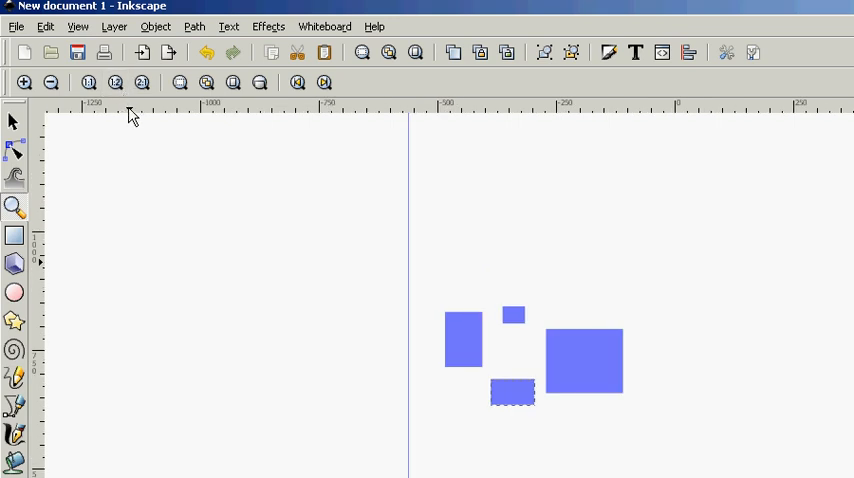
pyautogui.click(142, 82)
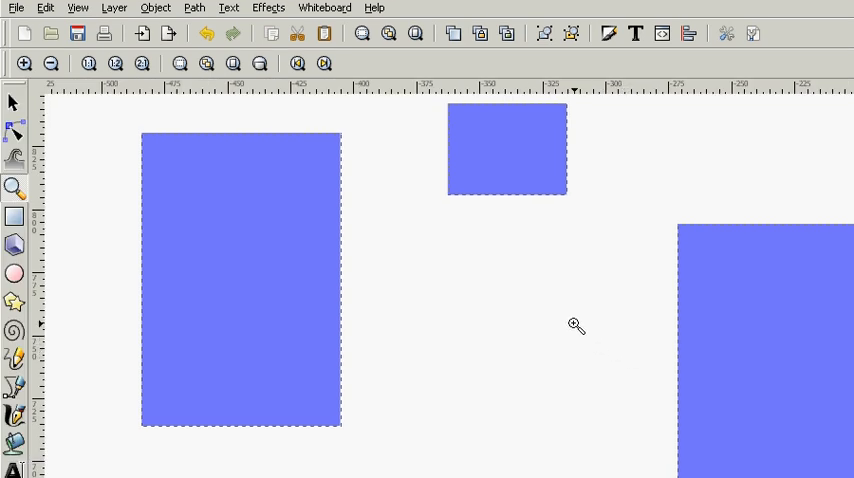
pyautogui.moveTo(206, 82)
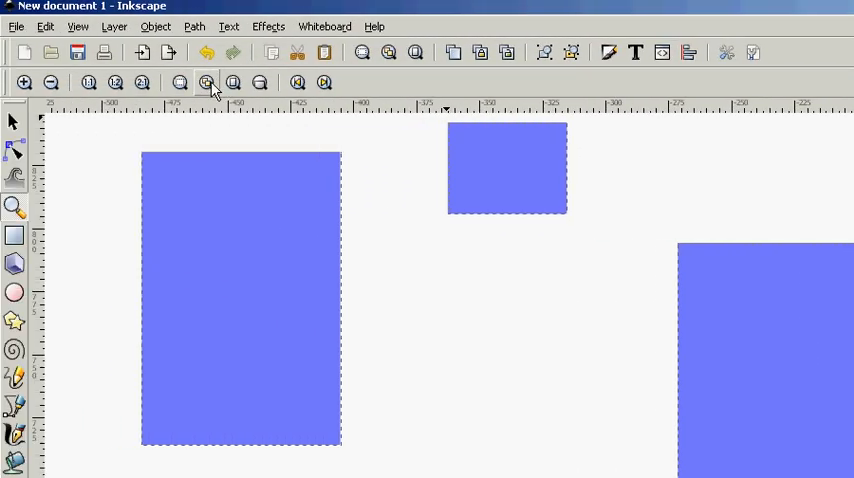
pyautogui.moveTo(207, 83)
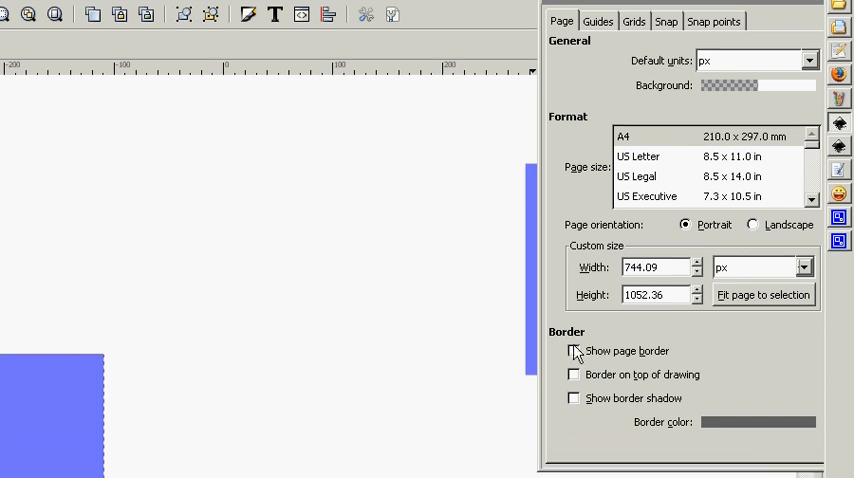
# Tick Show page border and Show border shadow in Document Properties.
pyautogui.click(574, 351)
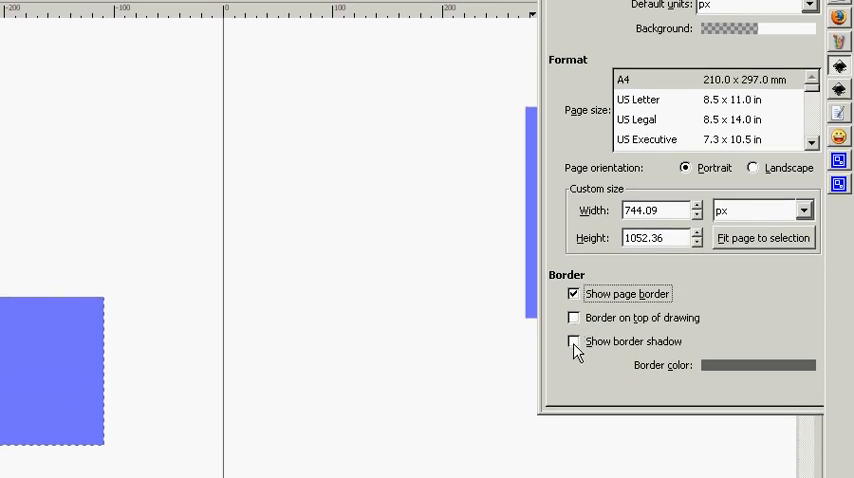
pyautogui.click(573, 341)
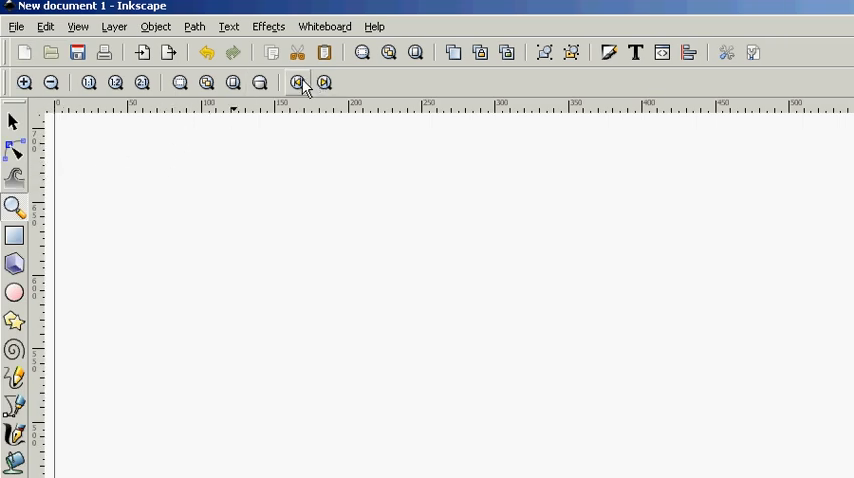
# Go back two zoom views with Zoom Previous, then forward two with Zoom Next.
pyautogui.click(298, 82)
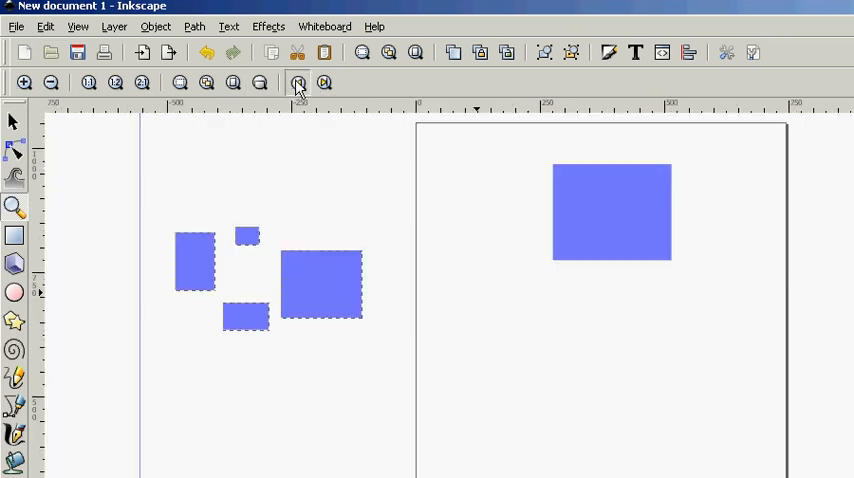
pyautogui.click(298, 82)
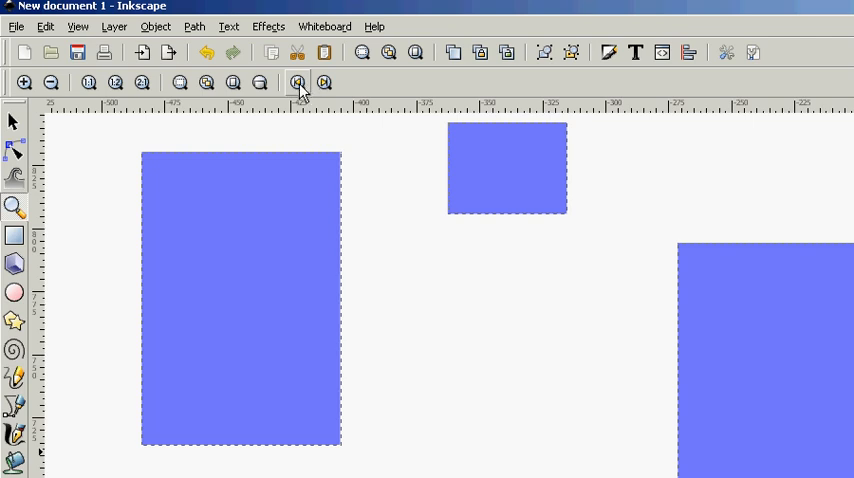
pyautogui.click(323, 83)
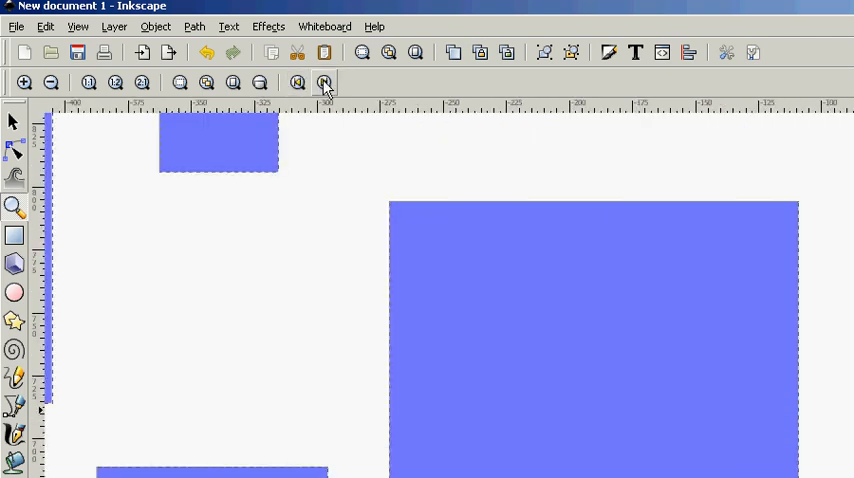
pyautogui.click(324, 83)
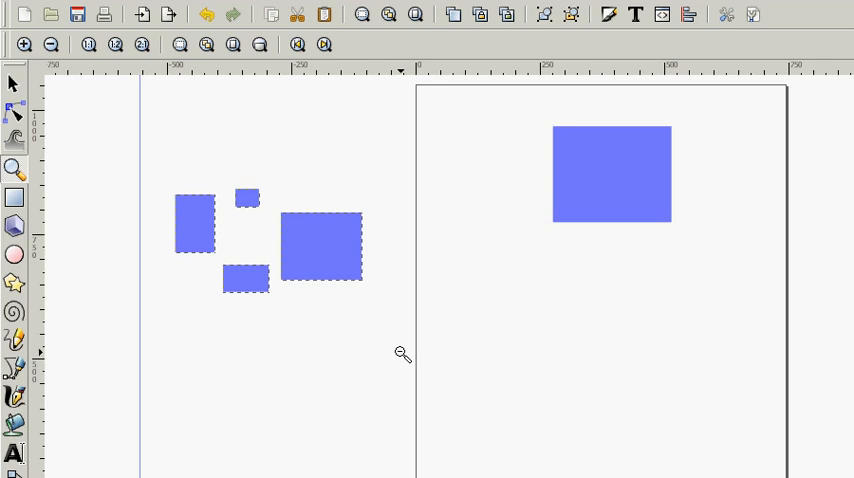
pyautogui.moveTo(384, 234)
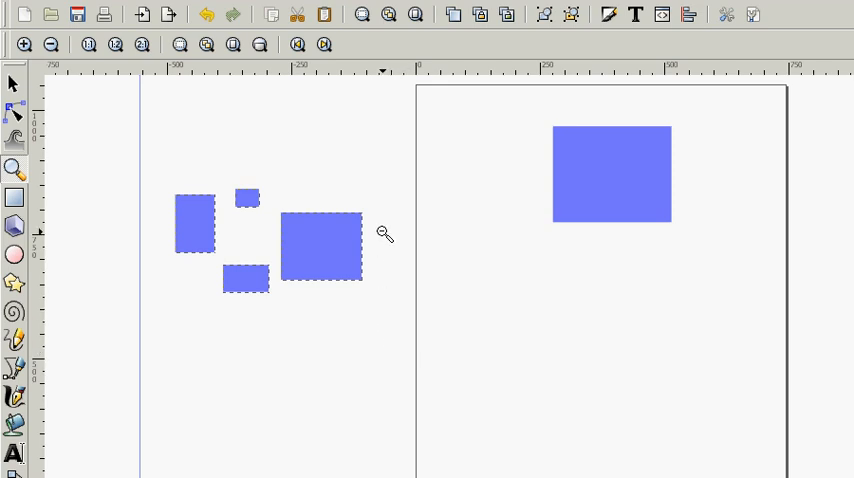